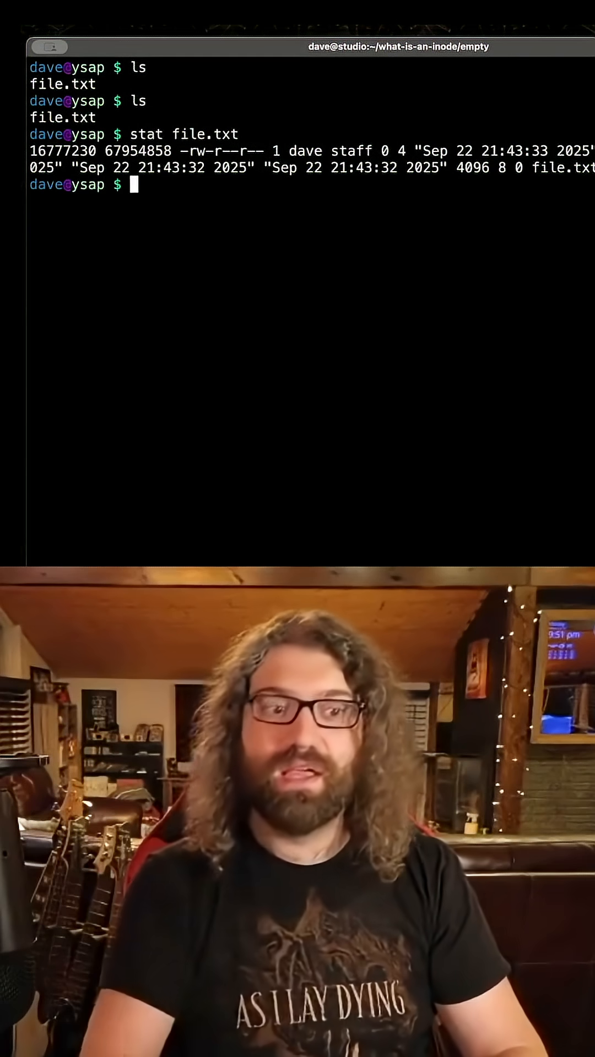
# Step: Print file.txt's contents (foo) and show its metadata with the plain stat command
pyautogui.write('cat file.txt')
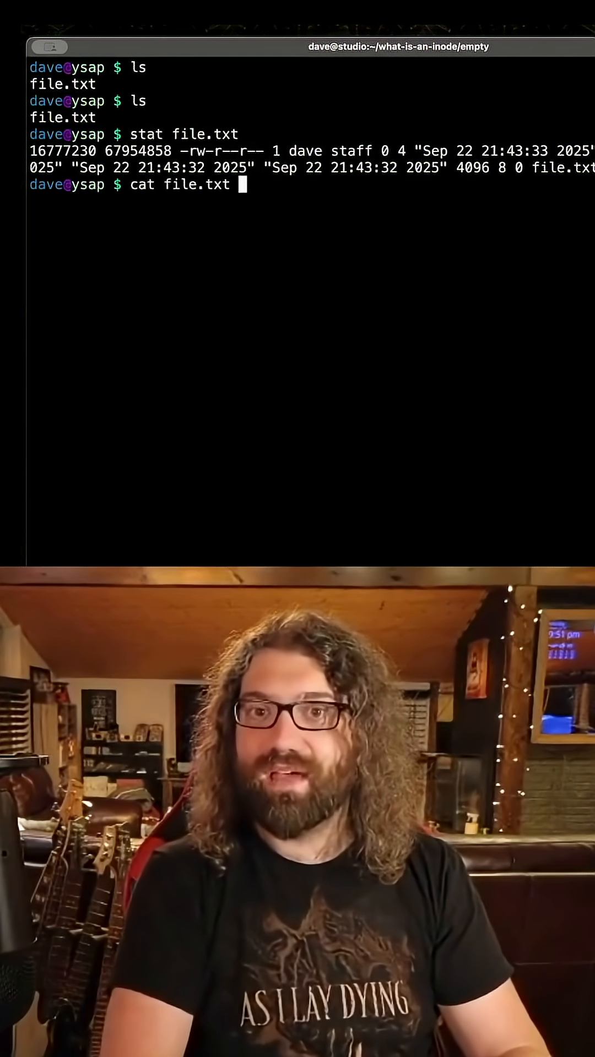
pyautogui.press('Return')
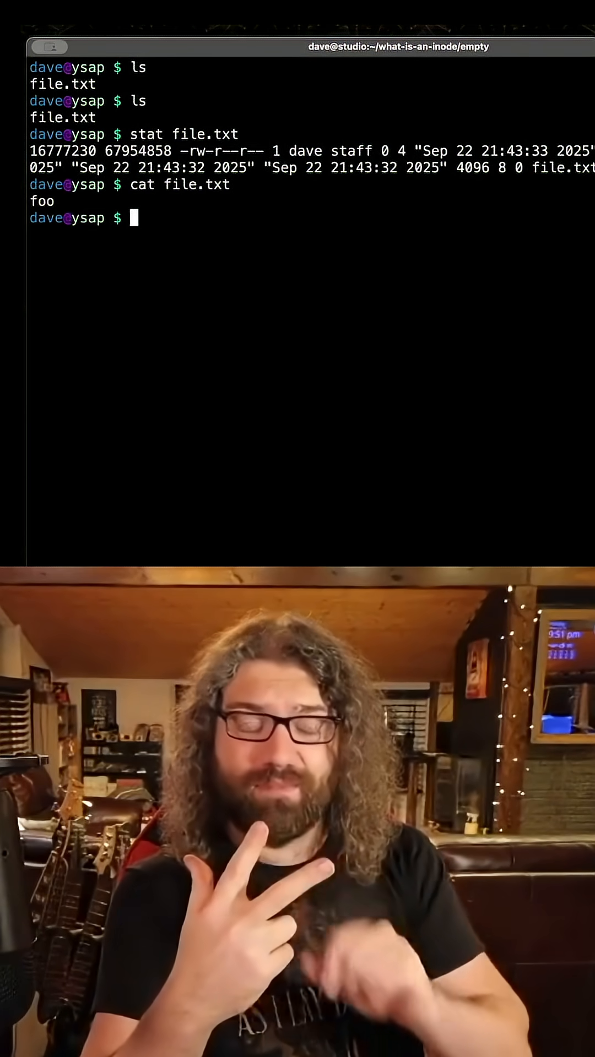
pyautogui.write('stat')
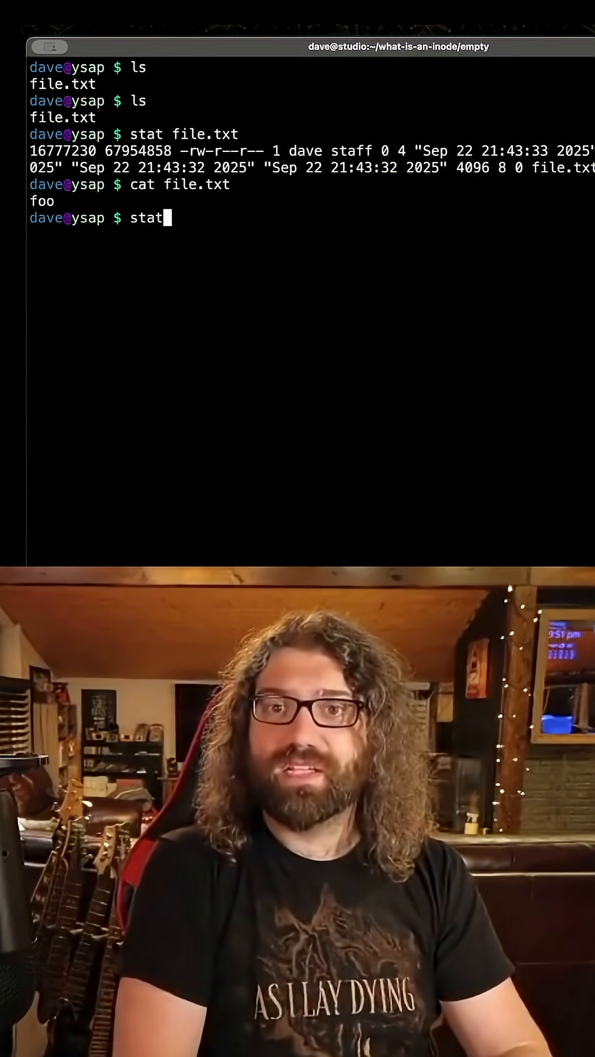
pyautogui.press('Return')
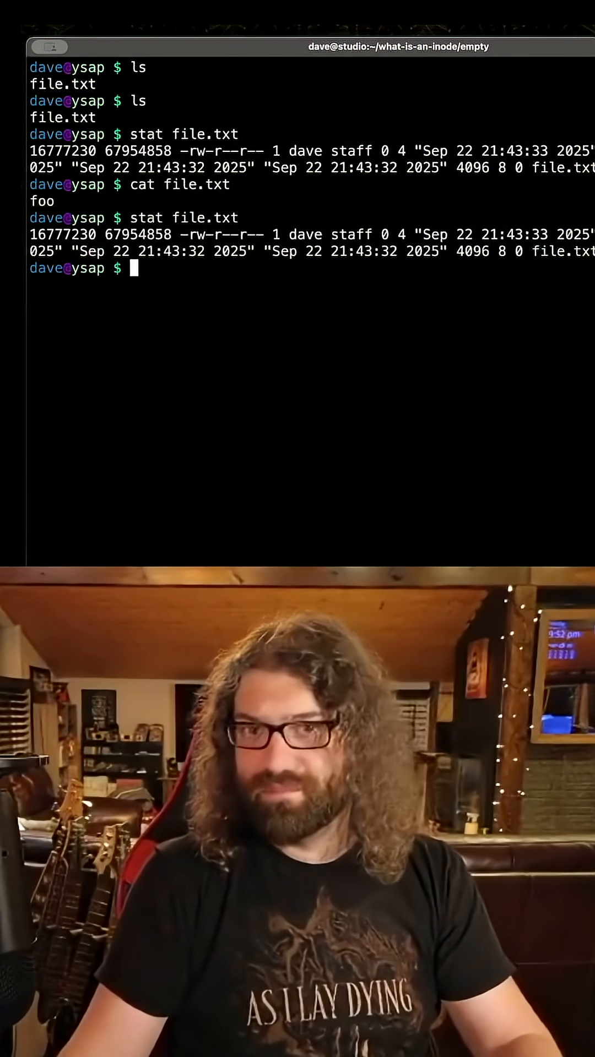
# Step: Show file.txt's GNU-style gstat details (size, Inode 67954858, links, permissions, timestamps) and select the File name
pyautogui.write('gstat')
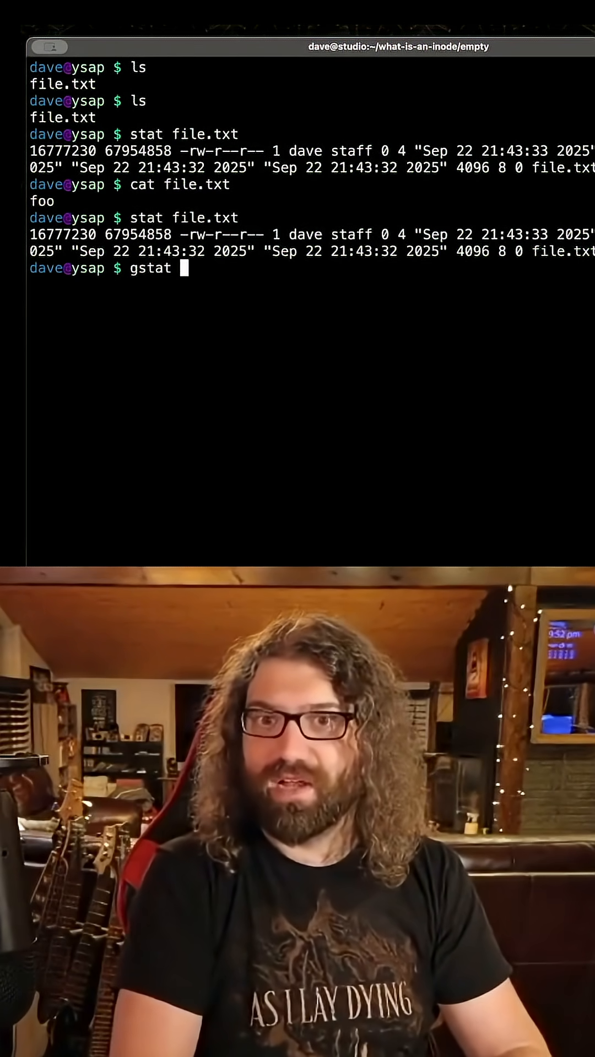
pyautogui.press('Return')
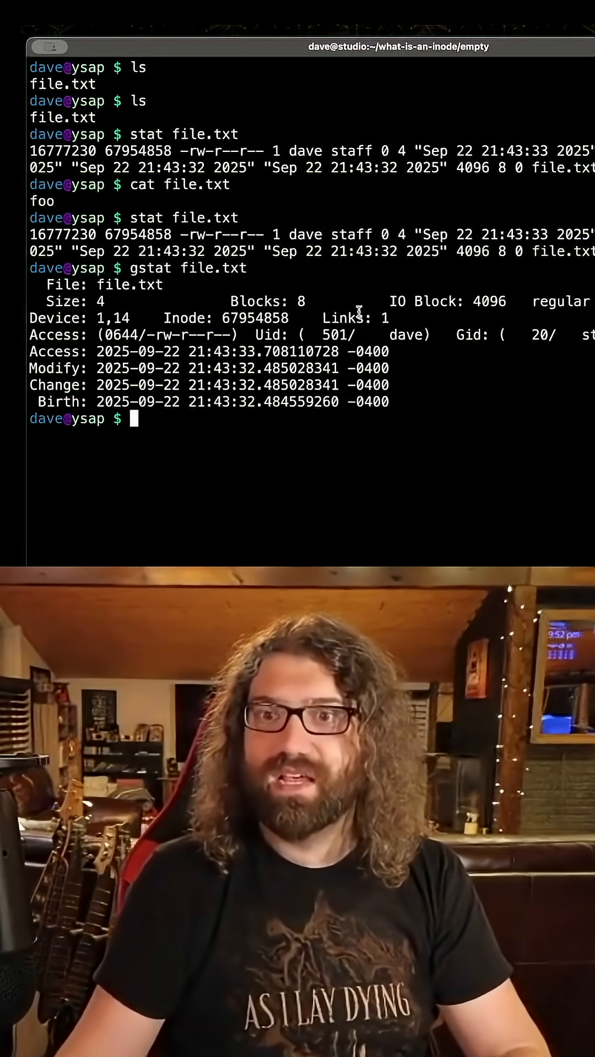
pyautogui.doubleClick(128, 284)
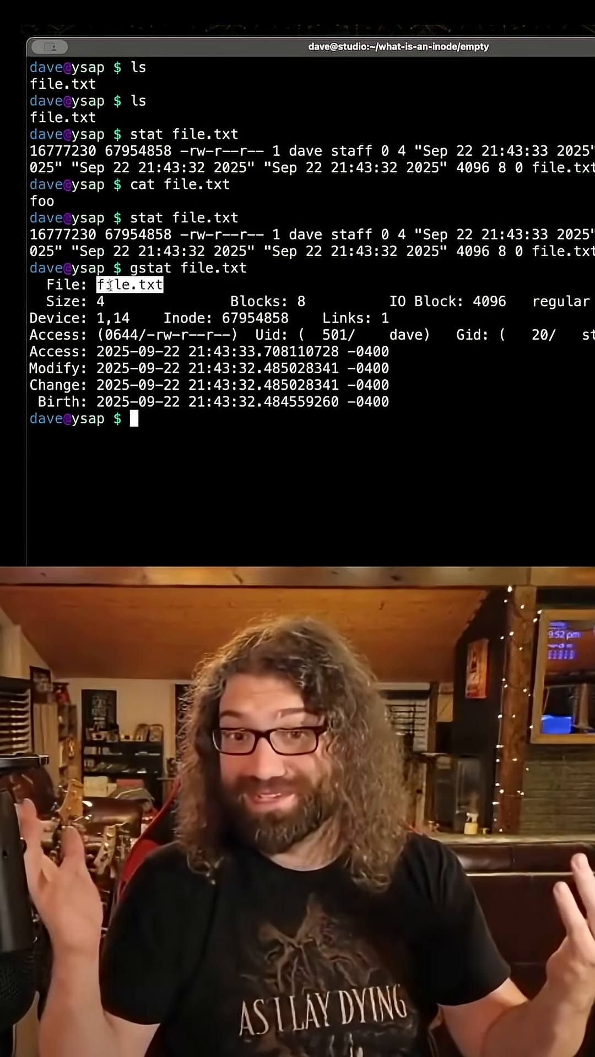
# Step: Start a python3 session, import os and run os.stat('file.txt') to view its stat result
pyautogui.write('pthy')
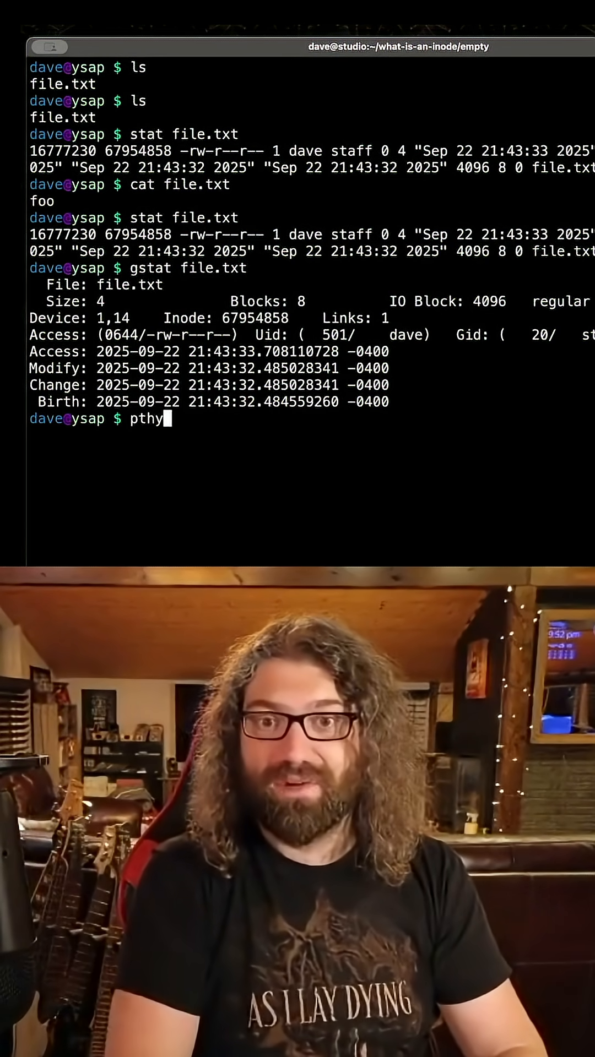
pyautogui.write('on3')
pyautogui.write('os')
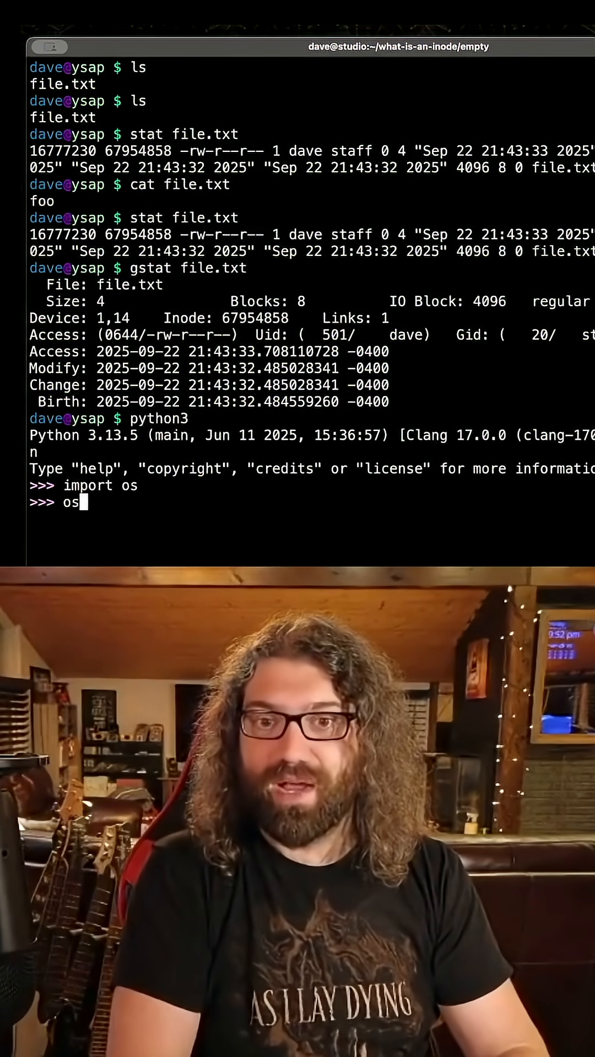
pyautogui.write(".stat('file.tx")
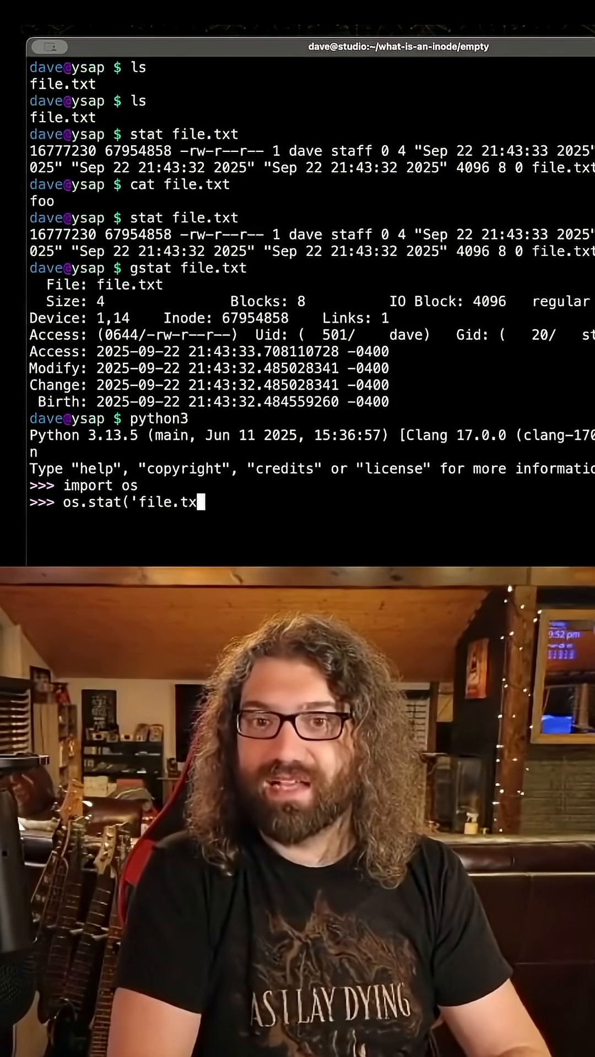
pyautogui.press('Return')
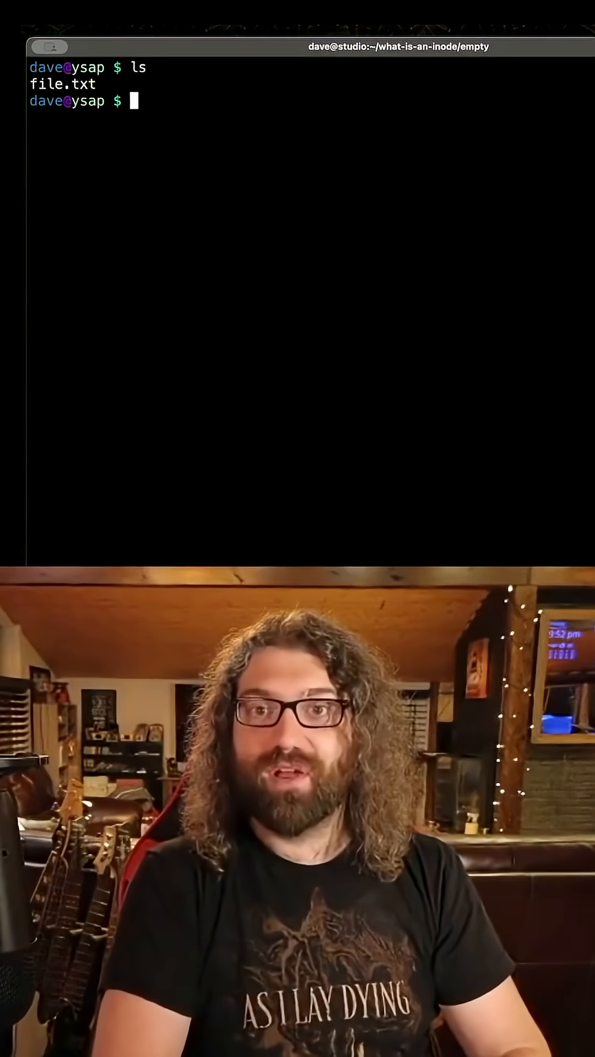
# Step: List the directory with ls ./ and ls -i, then select inode number 67954858 beside file.txt
pyautogui.write('ls ./')
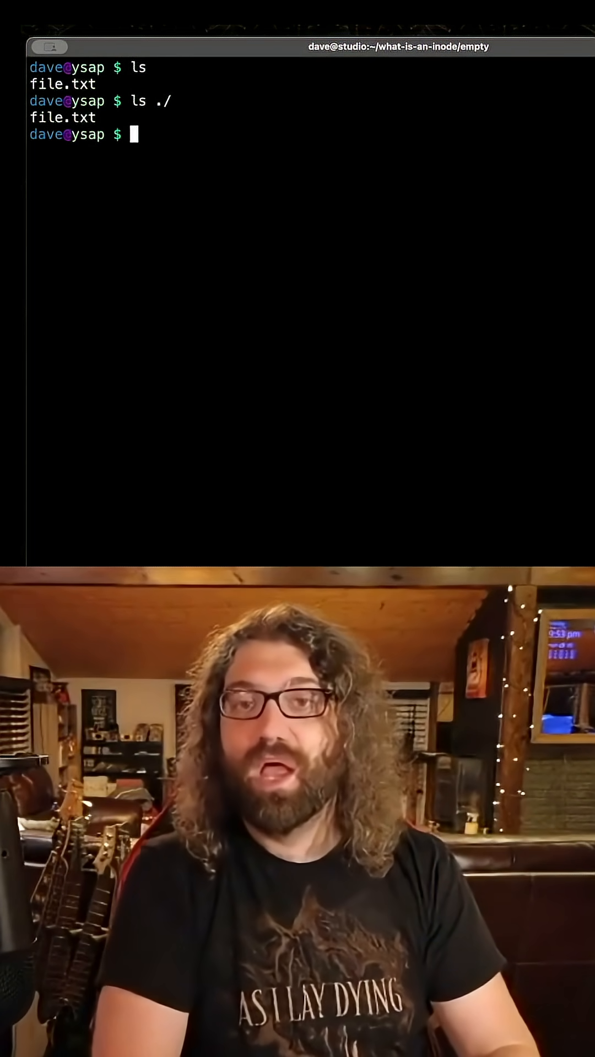
pyautogui.write('ls')
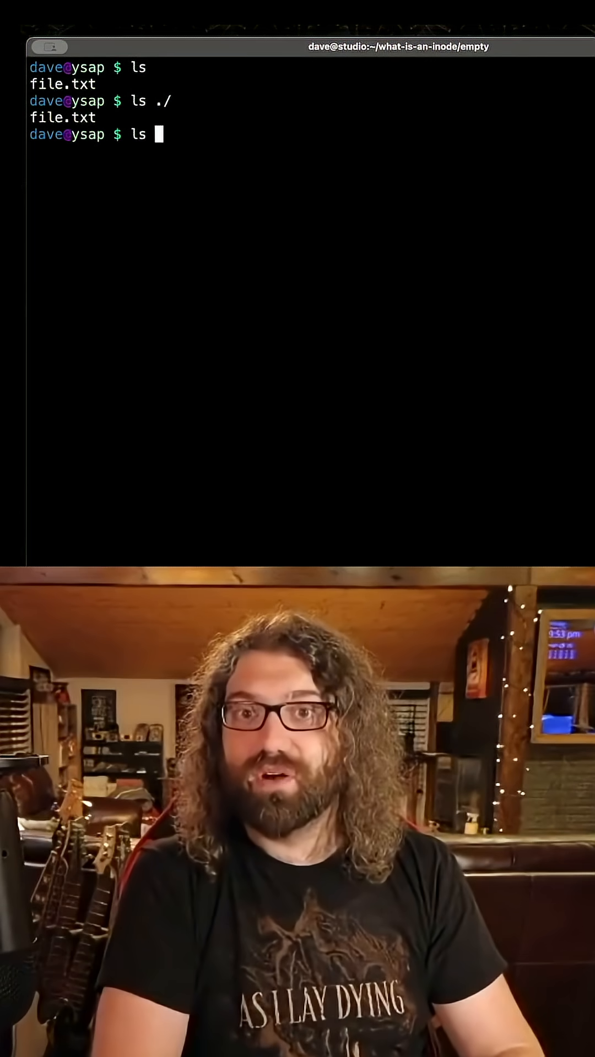
pyautogui.write('-i')
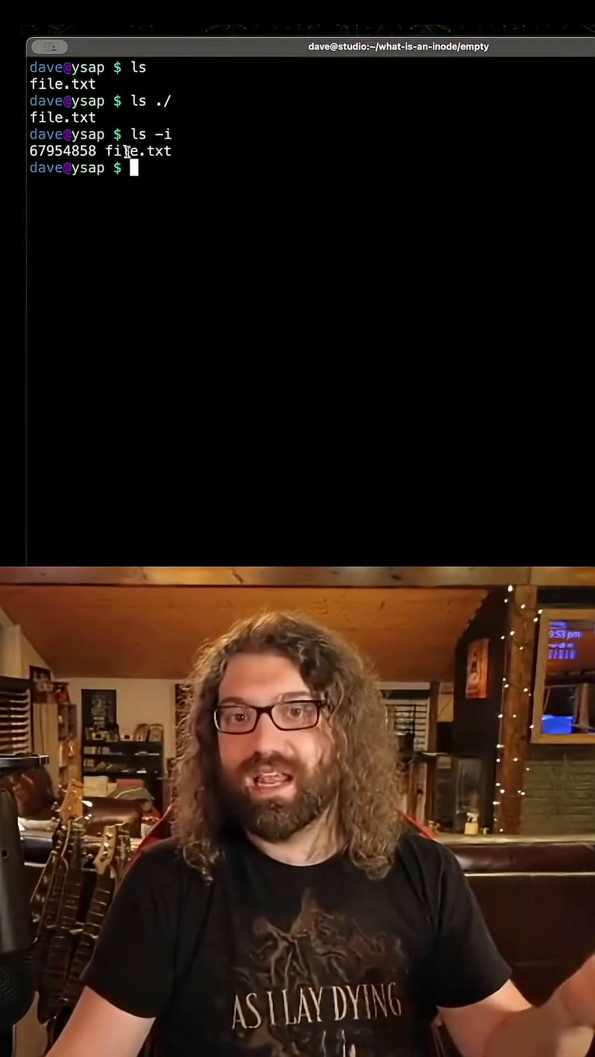
pyautogui.doubleClick(60, 151)
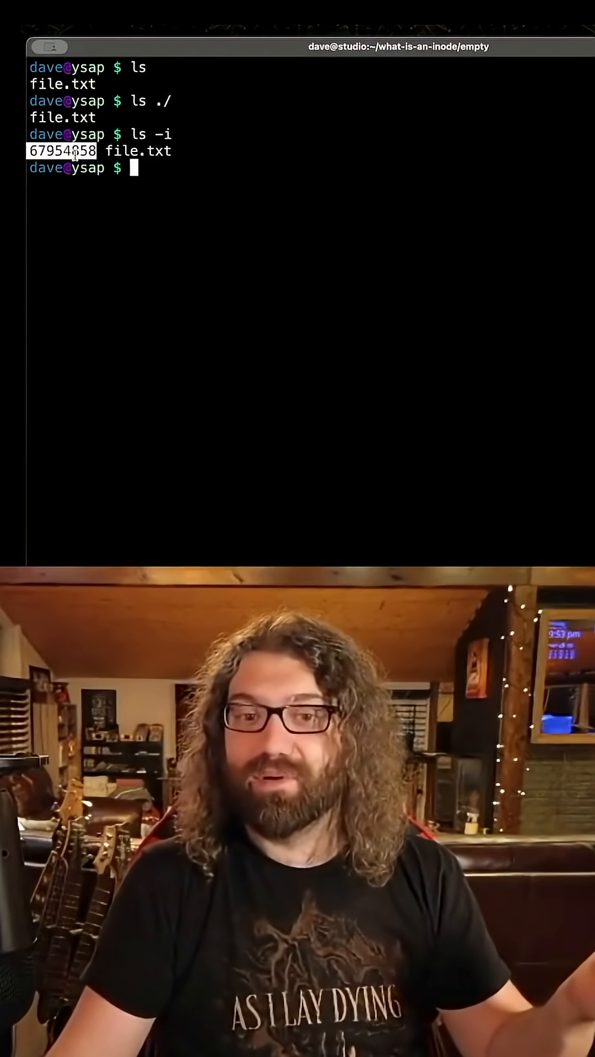